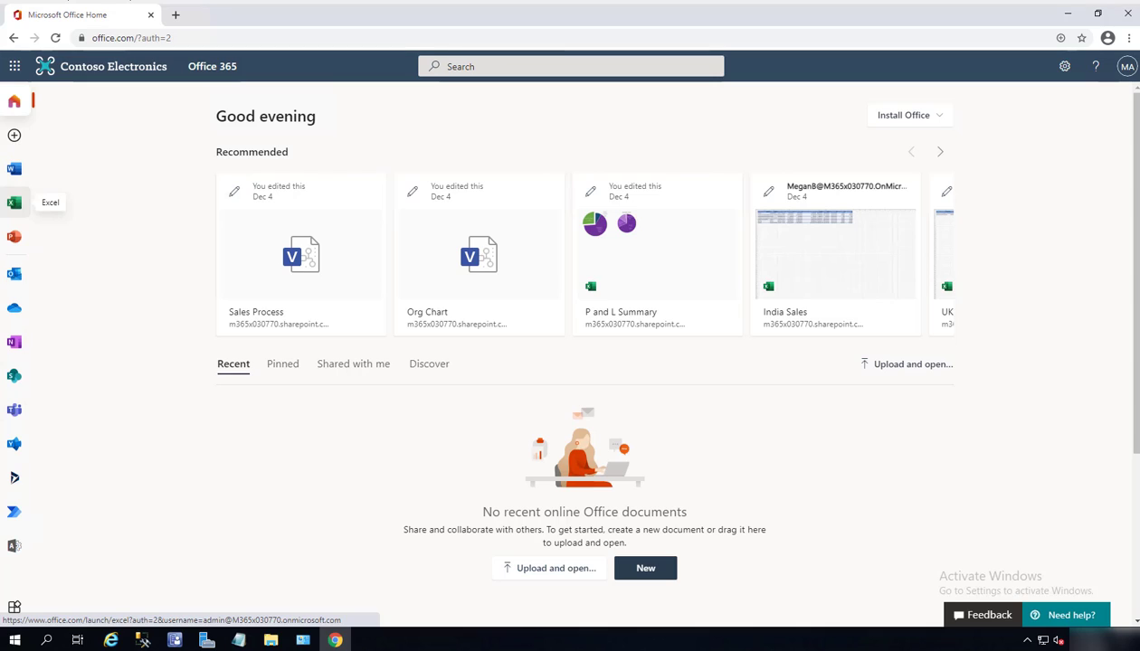
mouse_move(817, 561)
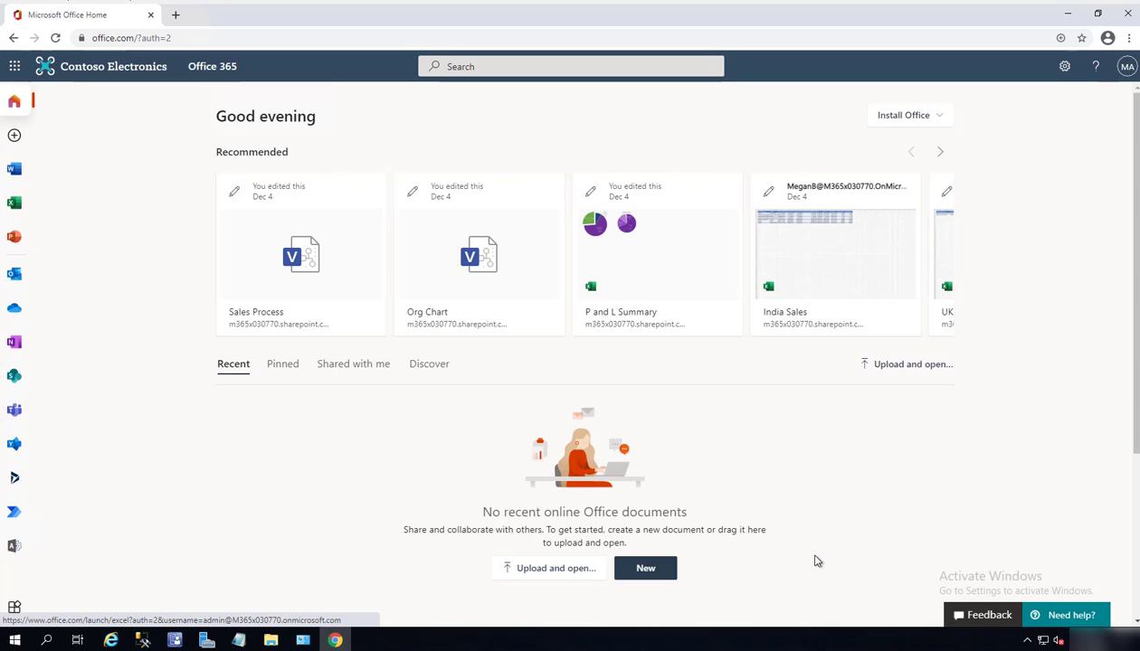
mouse_move(66, 101)
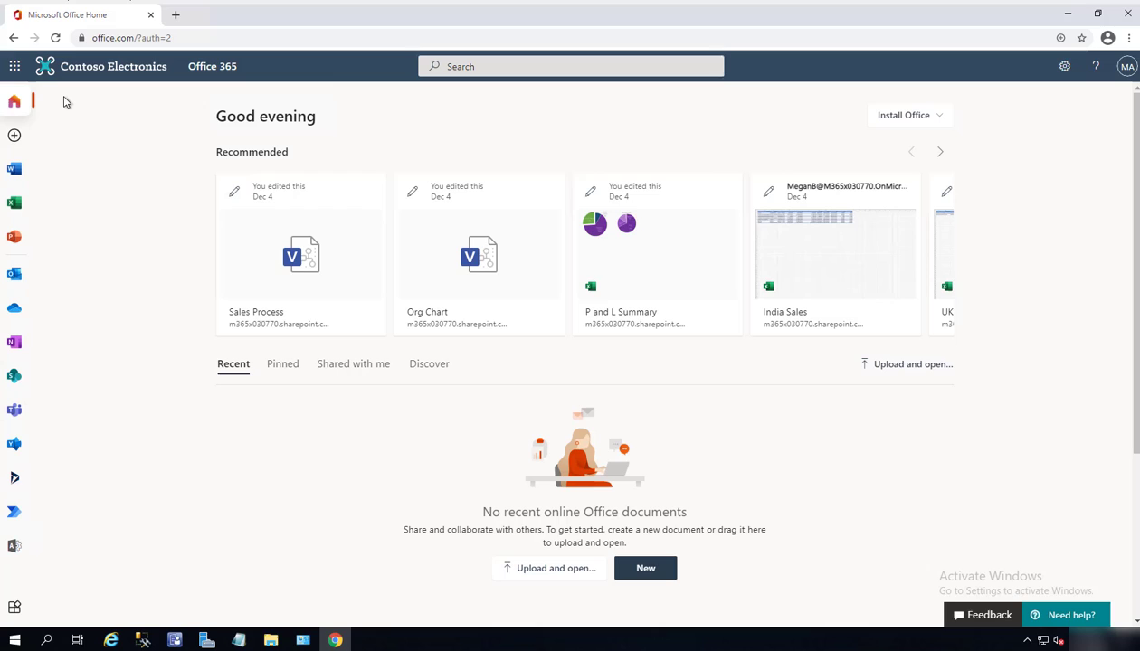
mouse_move(112, 158)
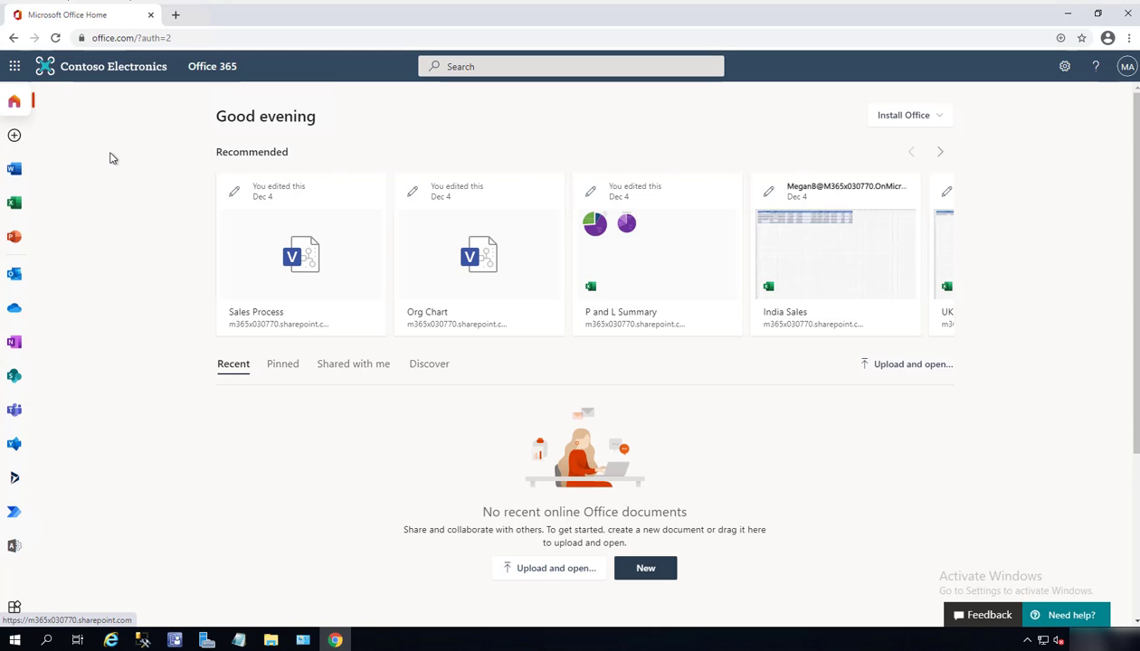
mouse_move(14, 66)
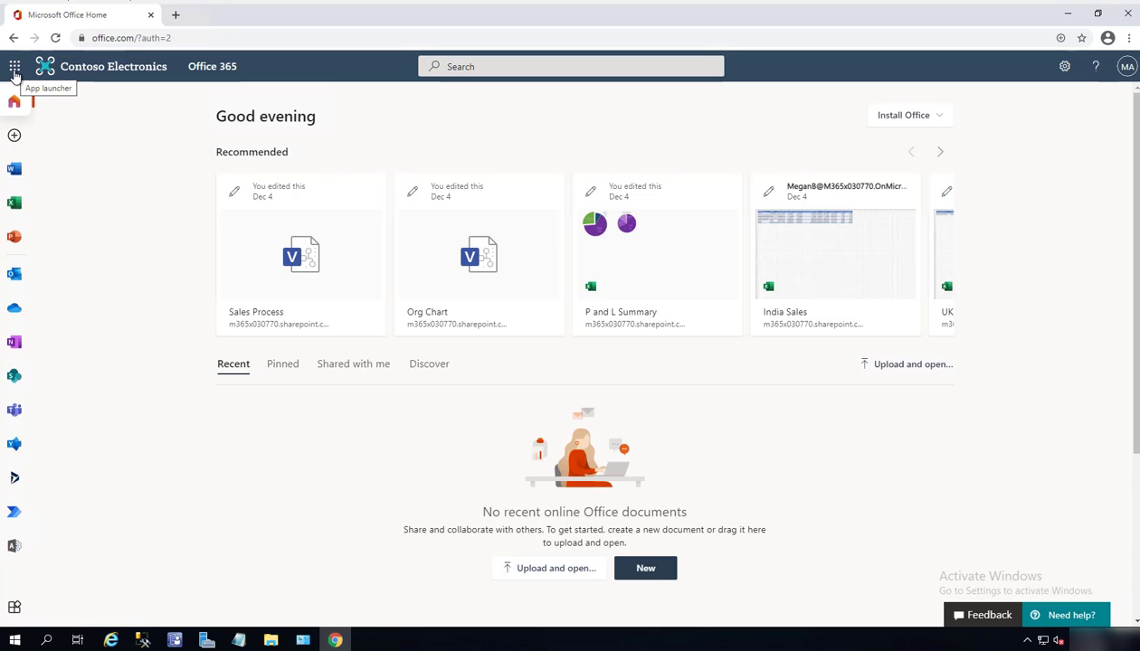
- Launch Admin from the Microsoft 365 app launcher to reach the Contoso admin center
click(14, 66)
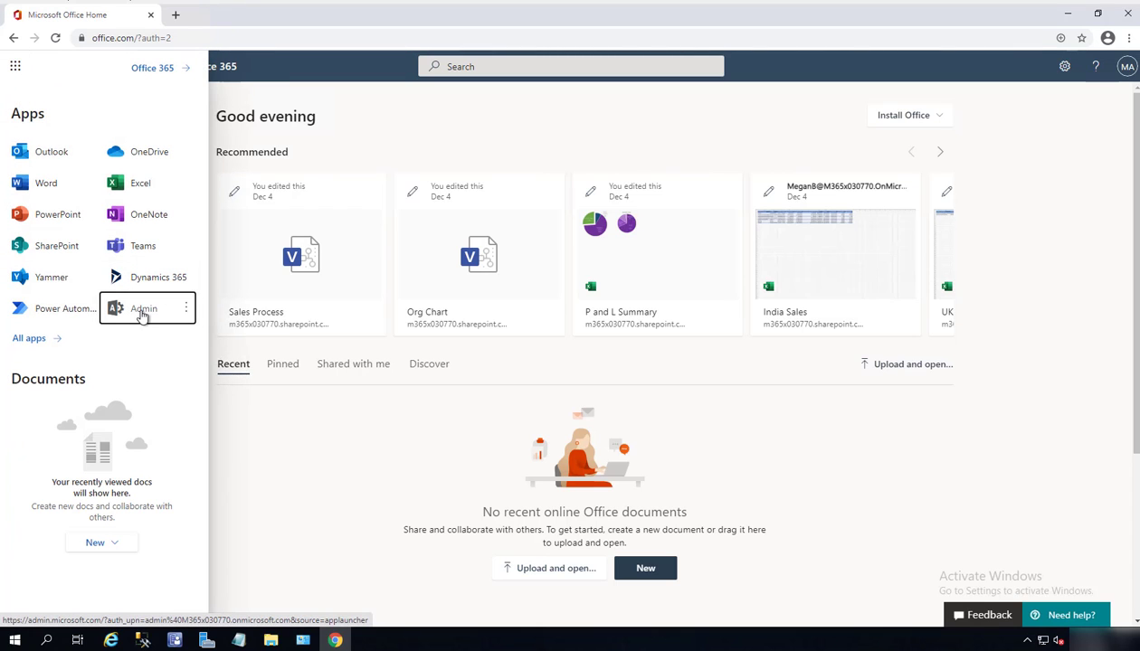
click(143, 308)
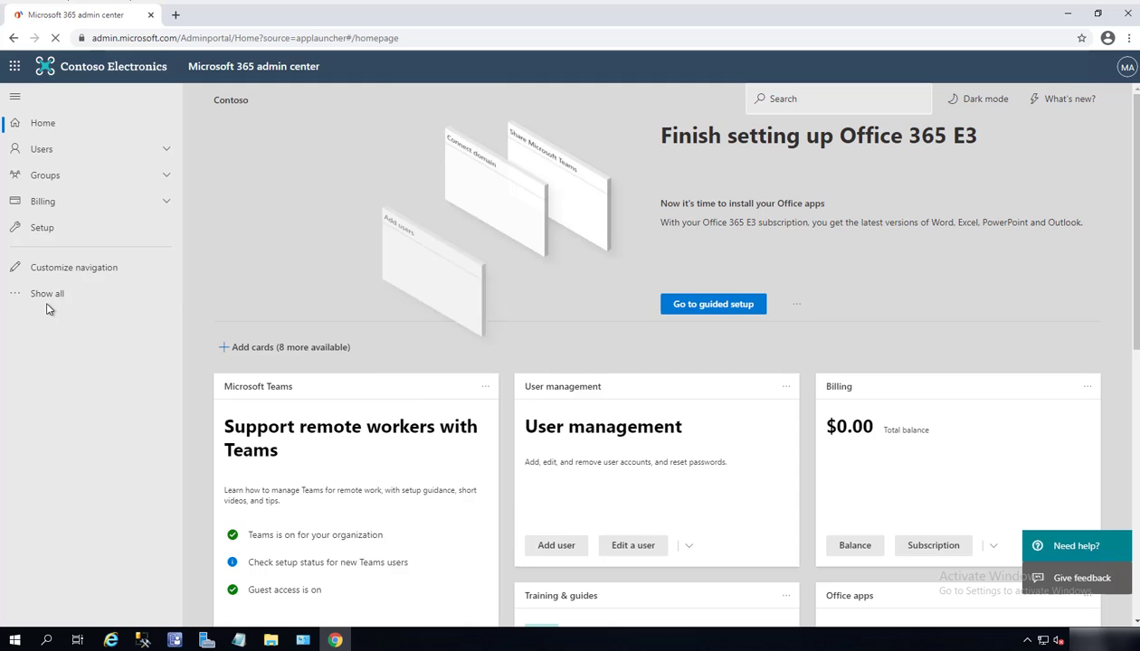
- Open Teams from the Admin centers list in the full Microsoft 365 admin navigation
click(48, 293)
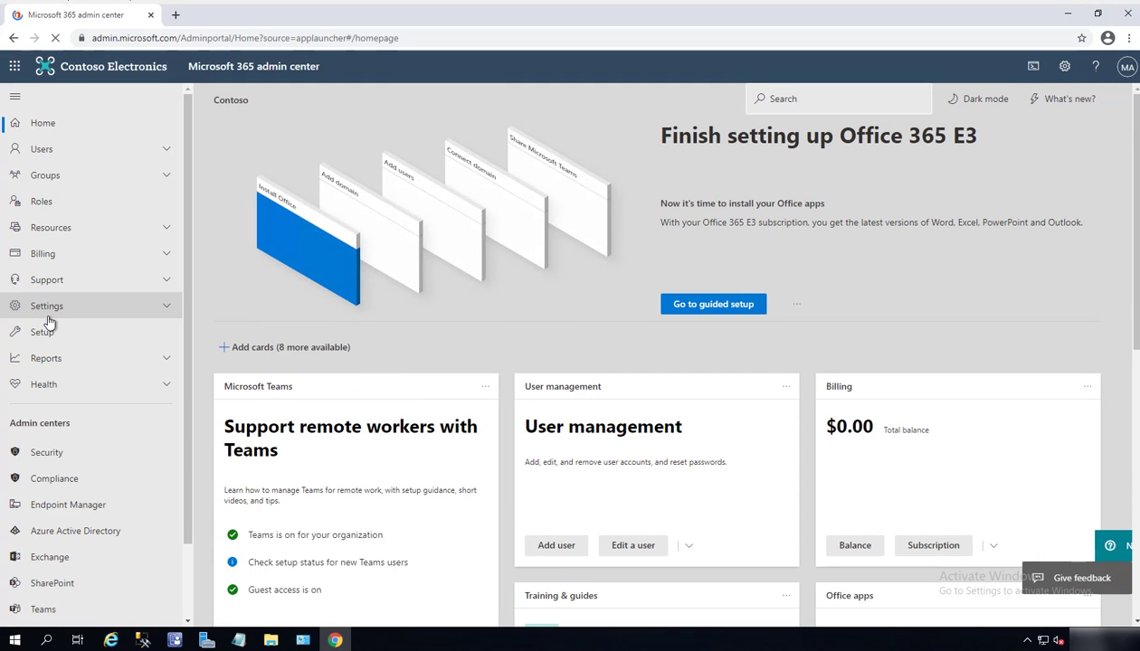
scroll(down, 3)
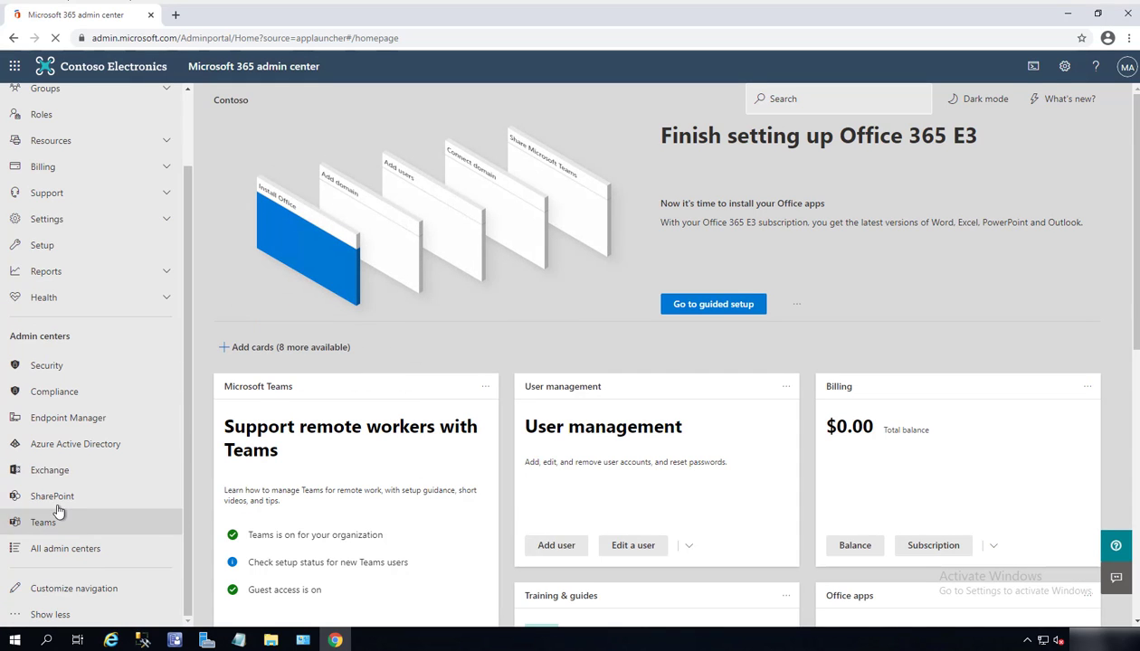
click(43, 522)
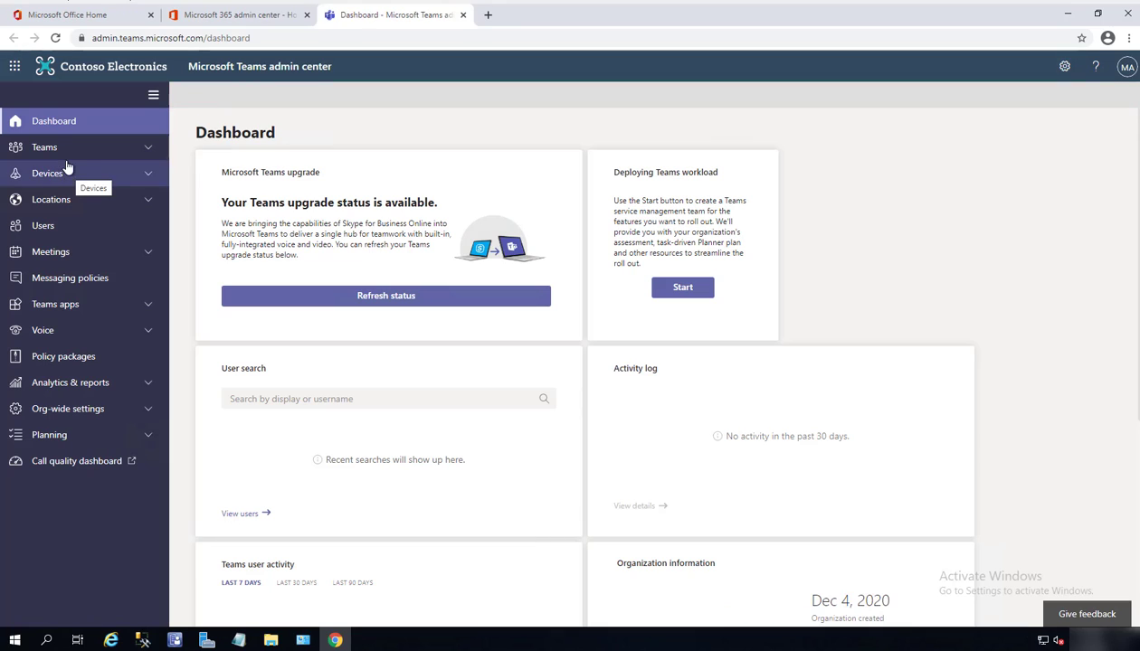
mouse_move(81, 147)
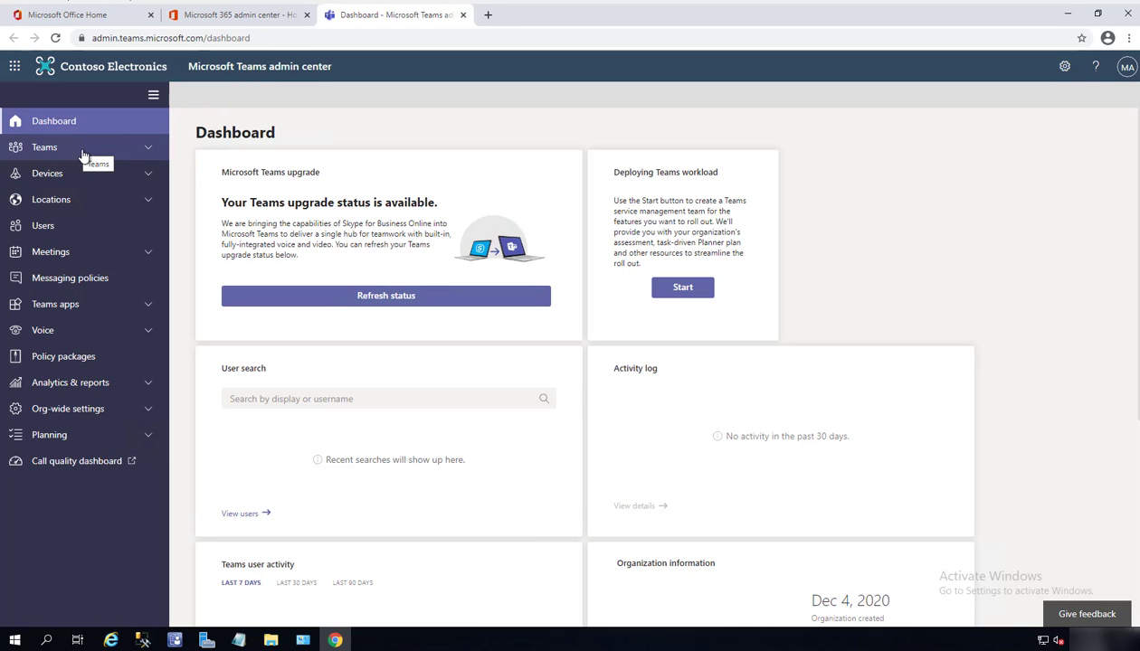
- Go to Teams > Update policies to list the Test and Global policies
click(43, 147)
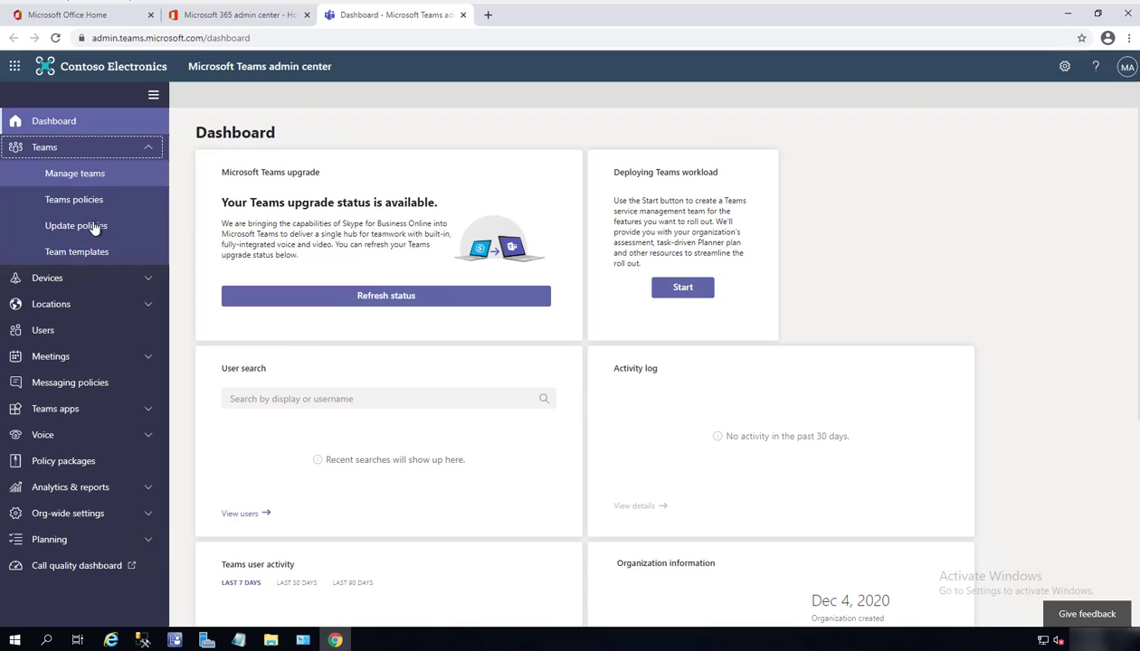
click(76, 225)
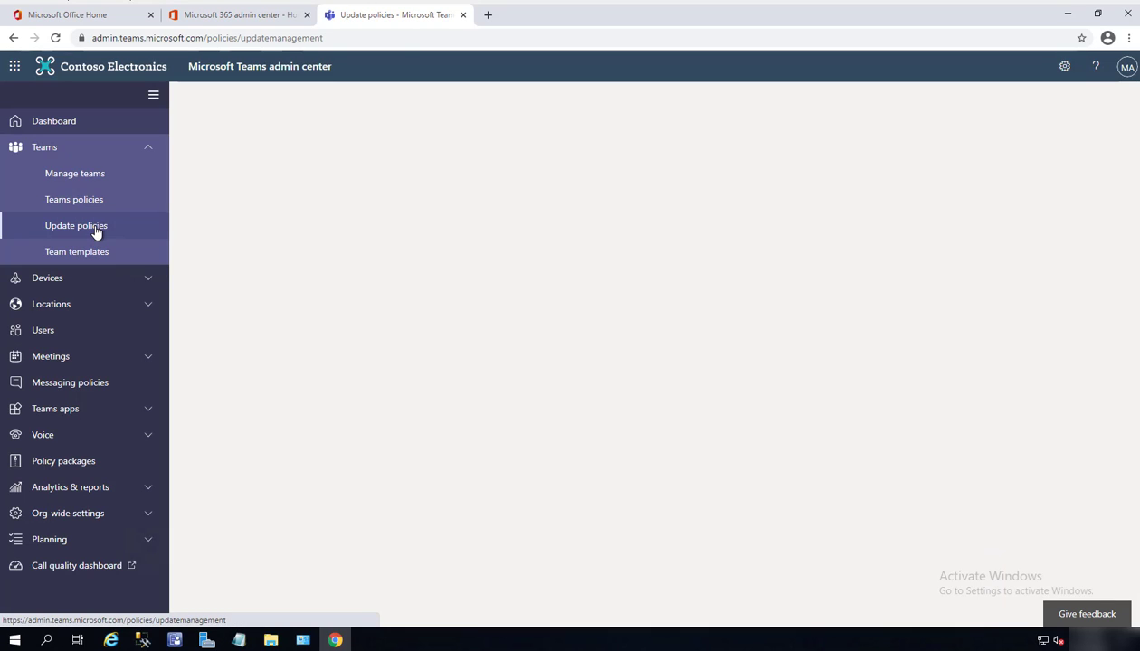
click(76, 225)
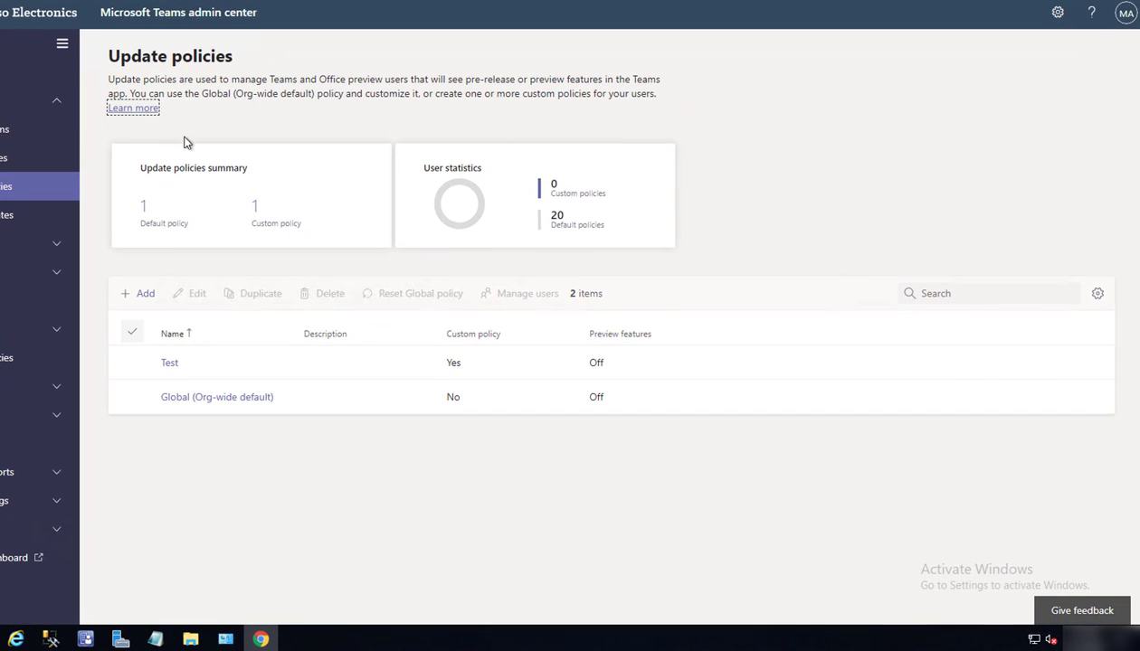
mouse_move(235, 439)
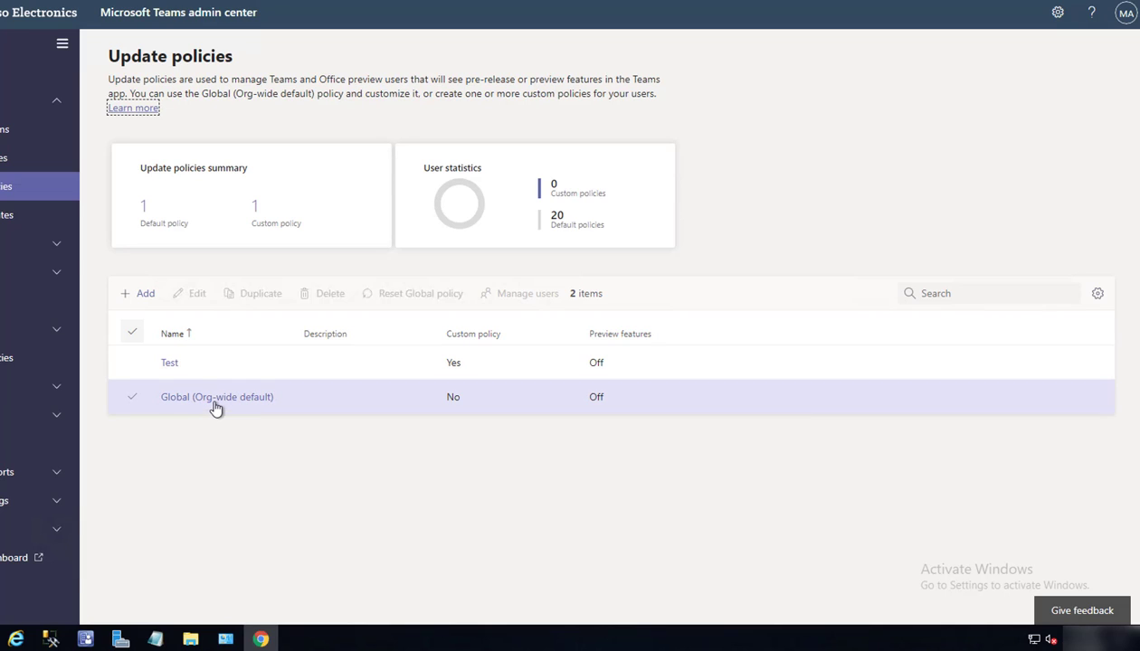
mouse_move(238, 404)
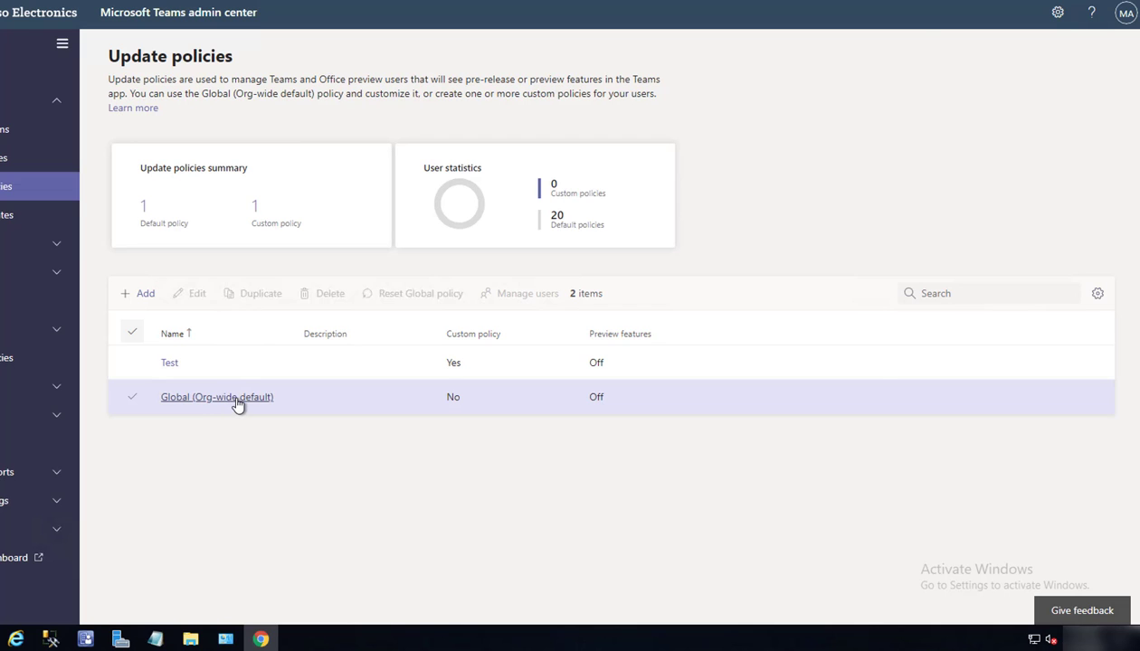
- Turn Show preview features On in the Global (Org-wide default) update policy
click(216, 397)
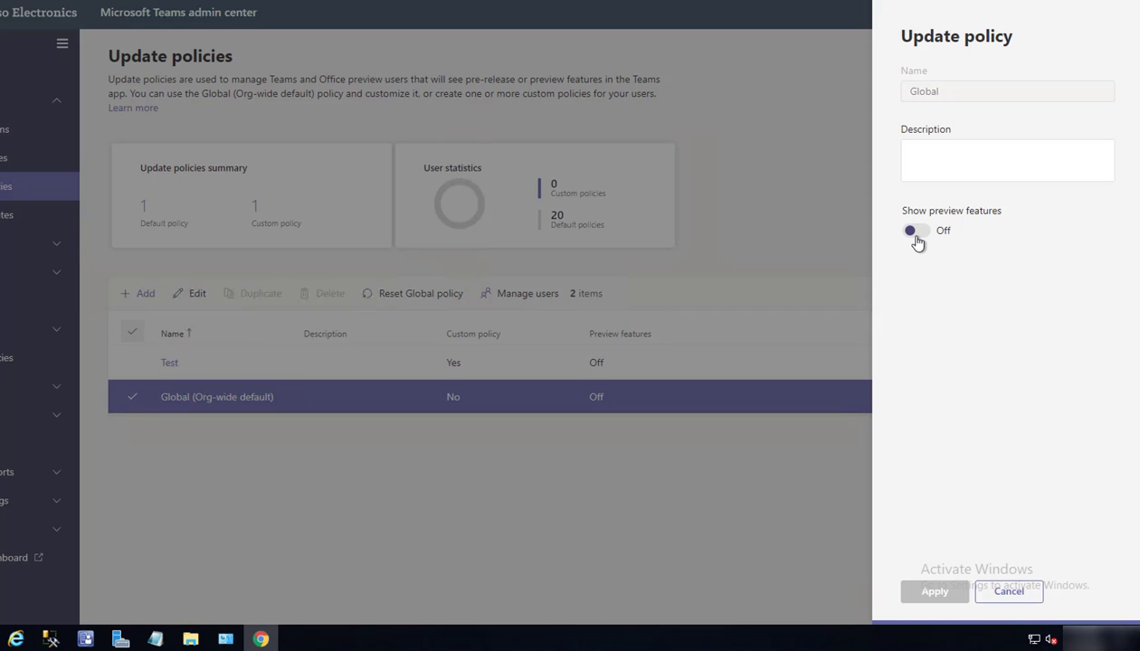
click(915, 229)
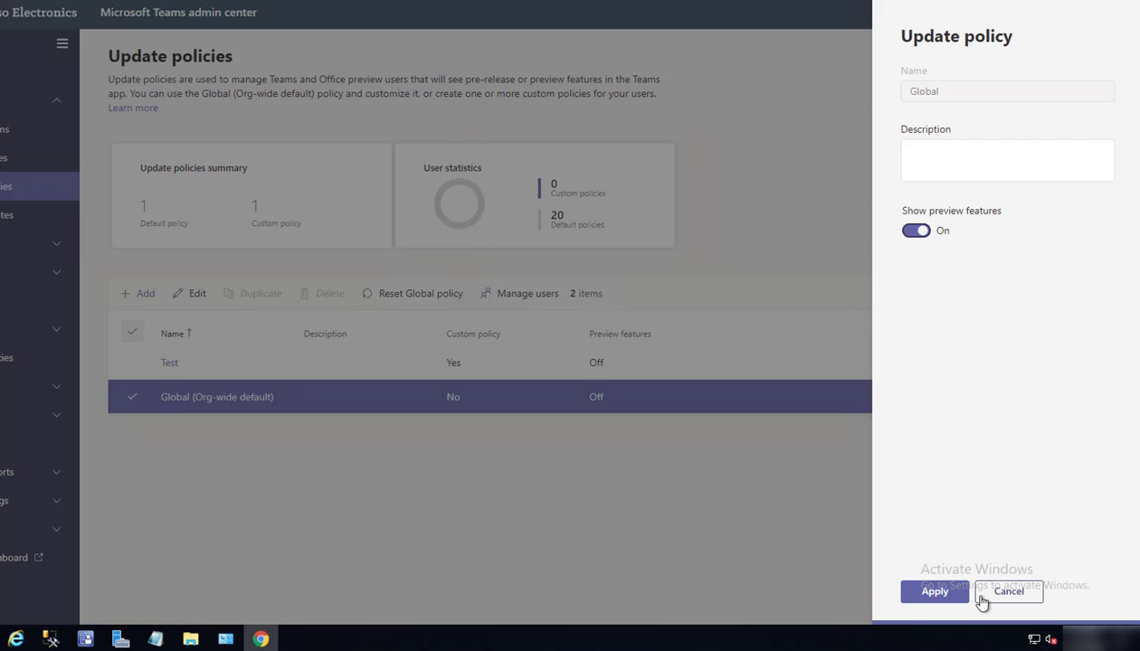
mouse_move(958, 362)
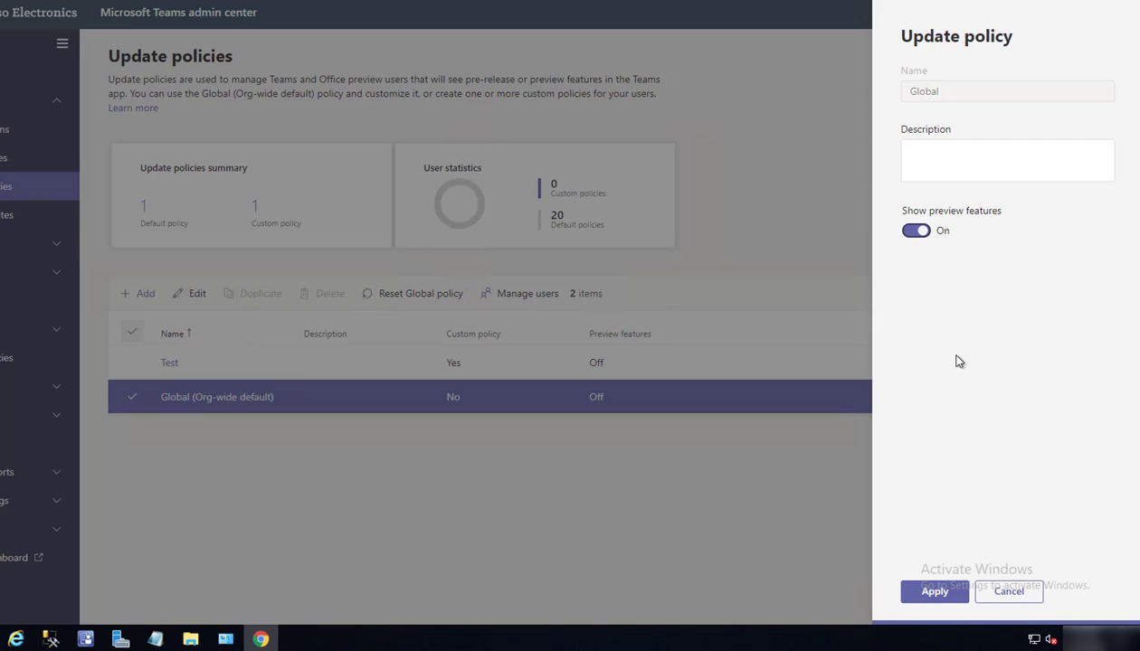